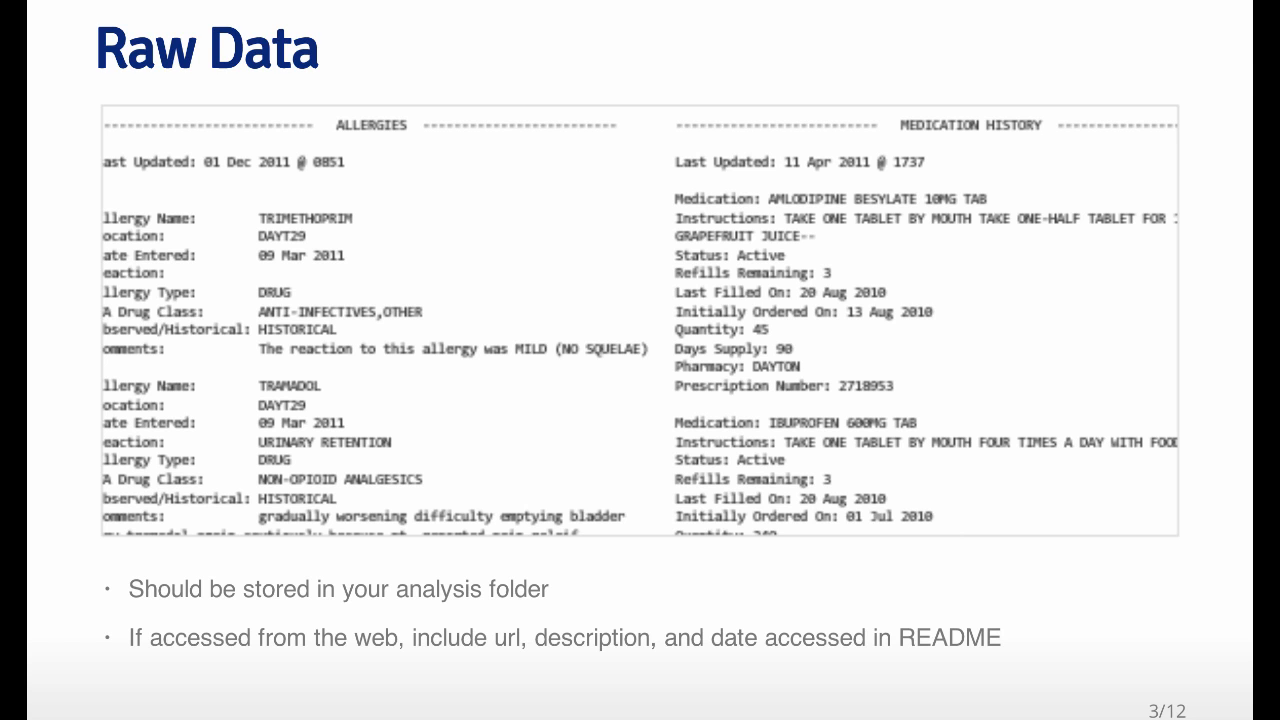
Advance from the Raw Data slide through Processed data to the scripts slide.
key("right")
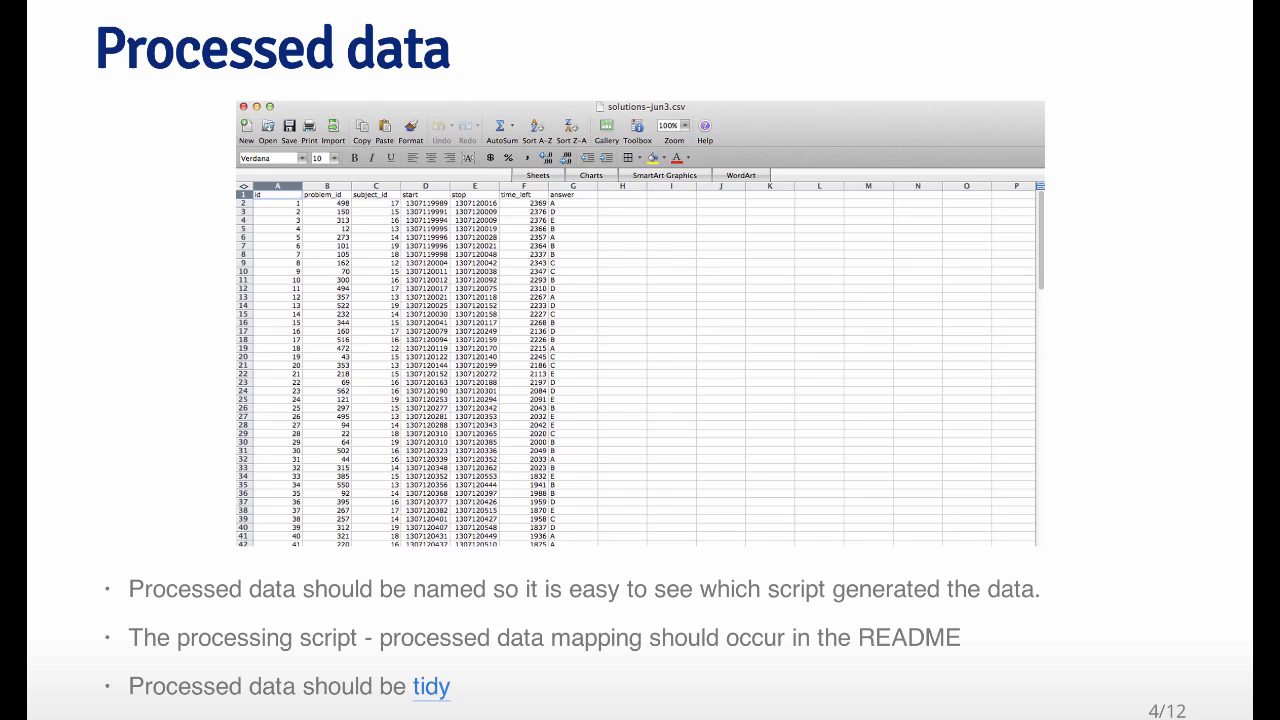
key("right")
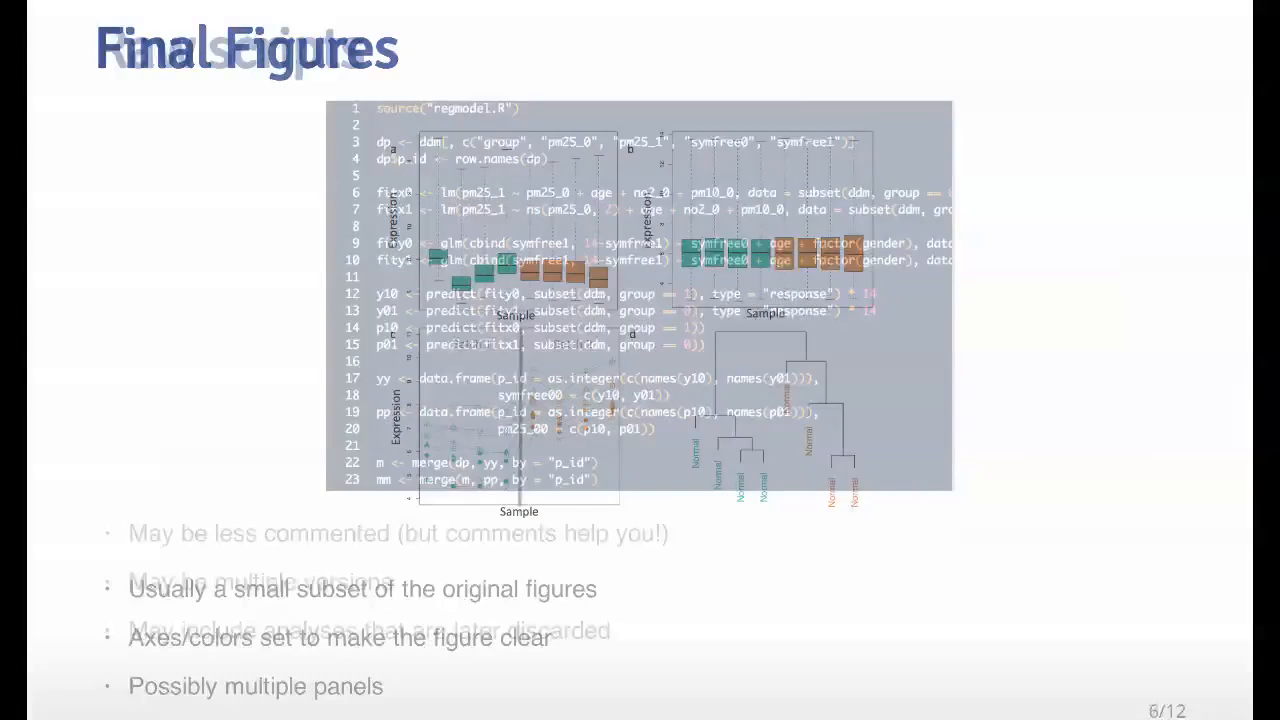
Advance past the scripts slide to slide 6, Final Figures.
key("right")
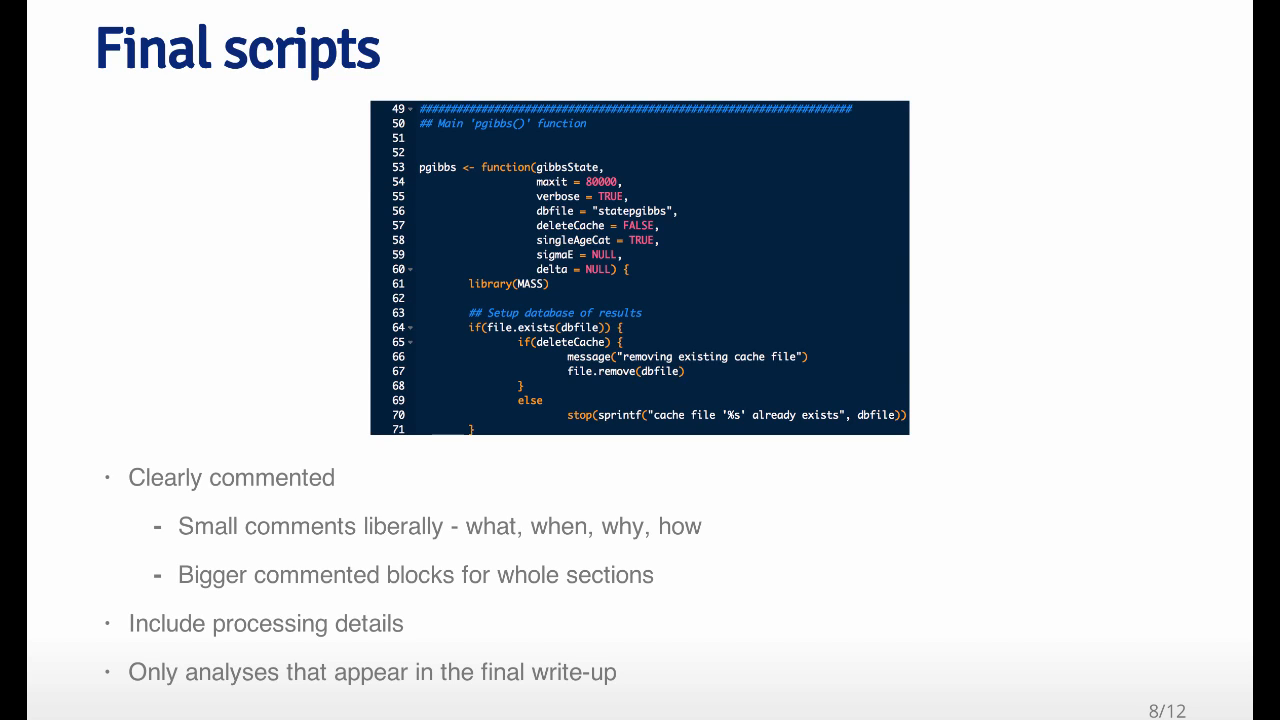
key("Right")
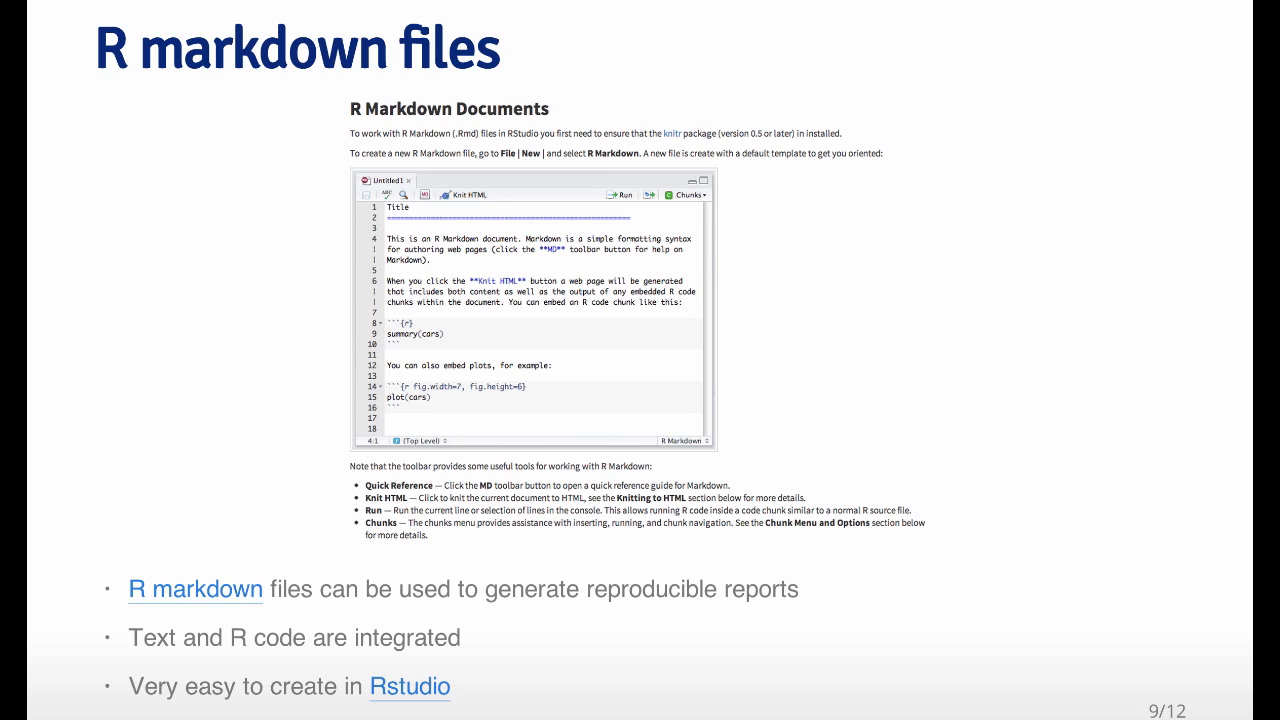
Advance to slide 10, Readme files, with the GitHub example.
key("right")
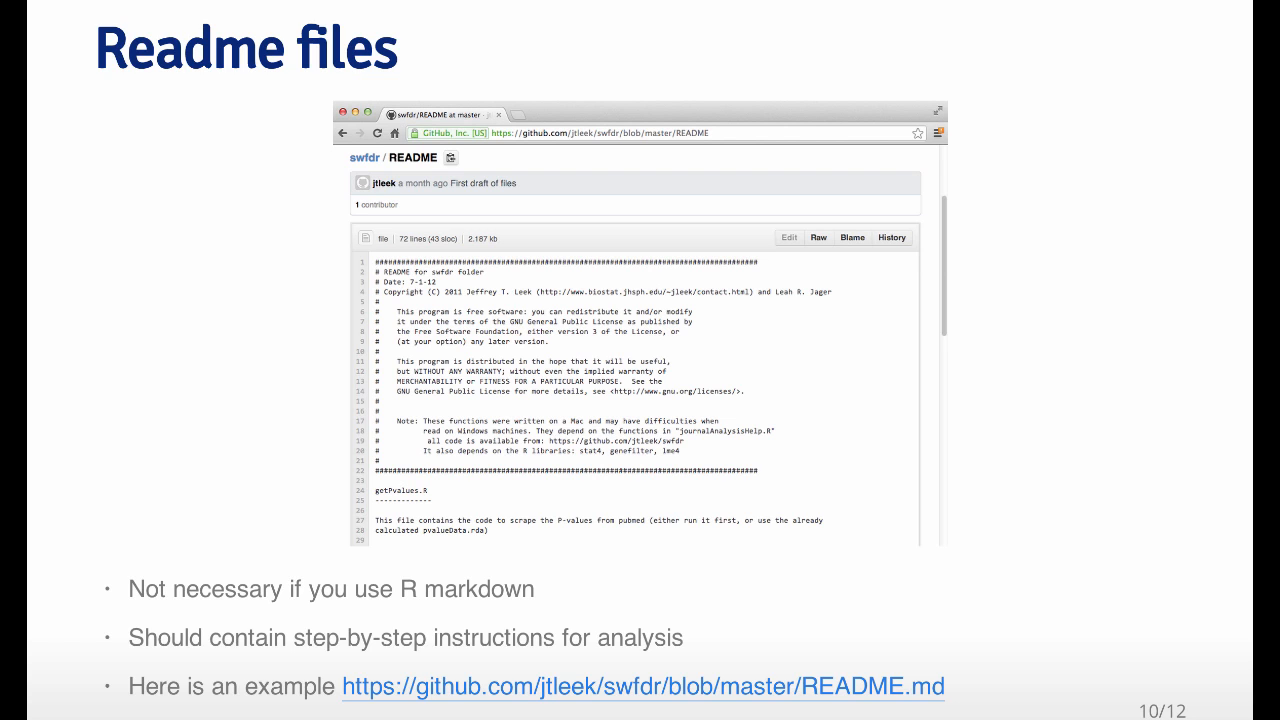
Advance through slide 11, Text of the document, to slide 12, Further resources.
key("right")
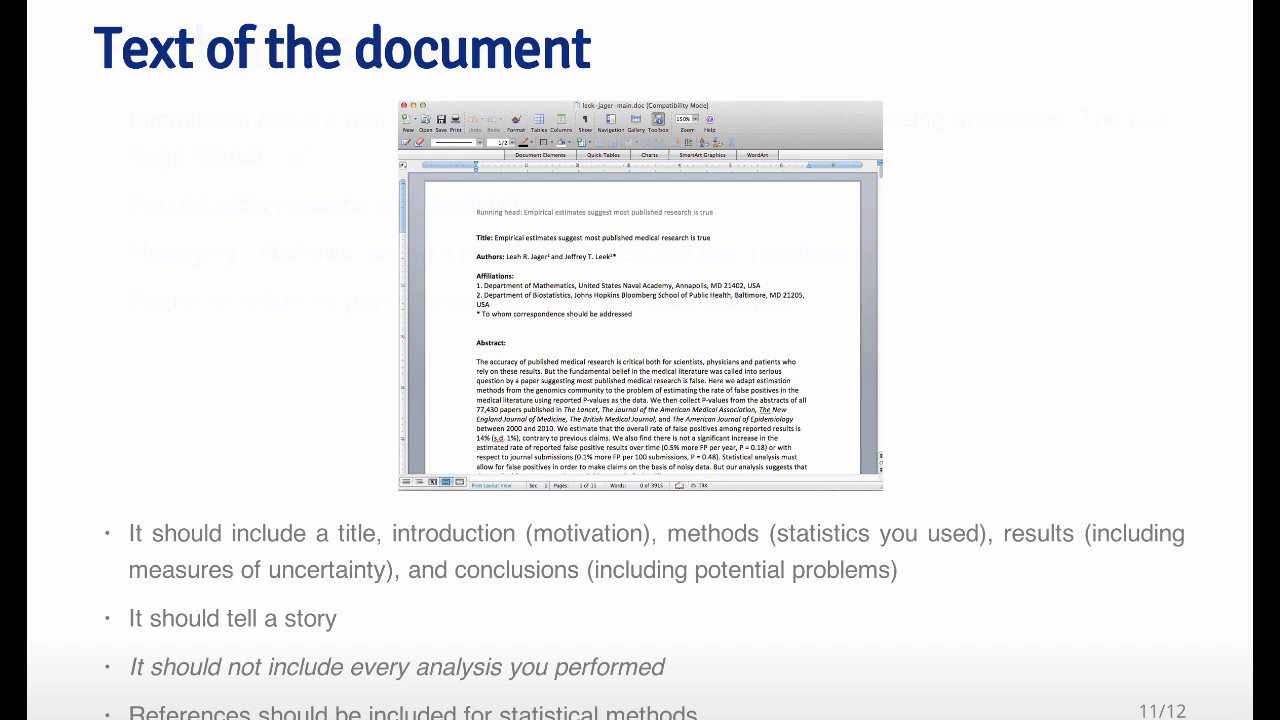
key("right")
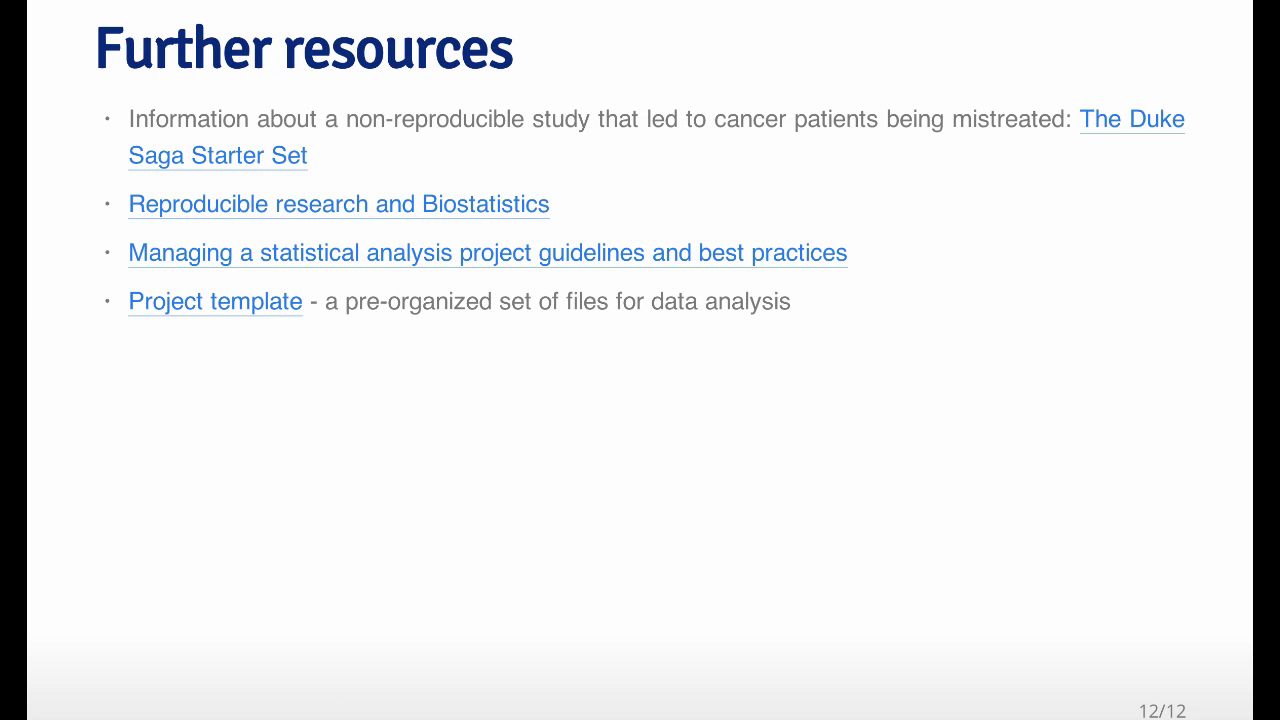